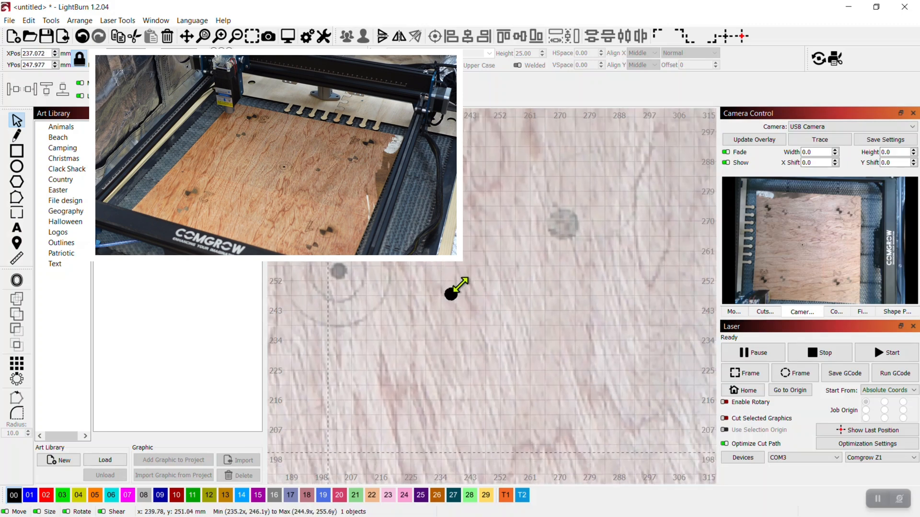
Step: Drag the dot onto the earlier burn mark near X 203, Y 255 and fine-tune it
left_click(452, 294)
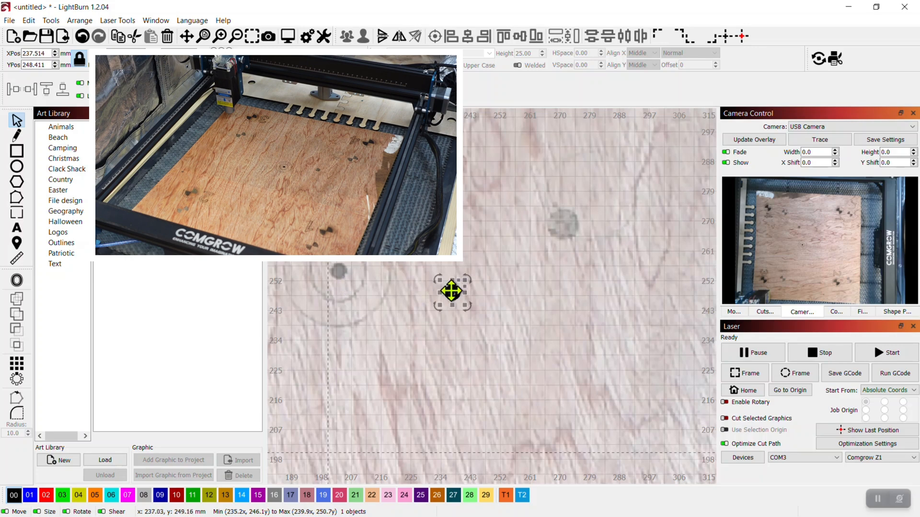
left_click_drag(452, 293, 337, 271)
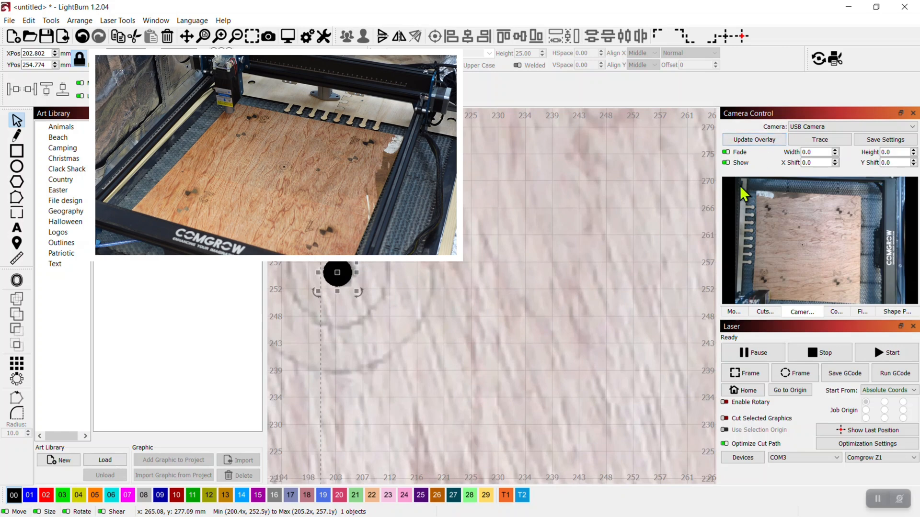
left_click_drag(338, 273, 364, 303)
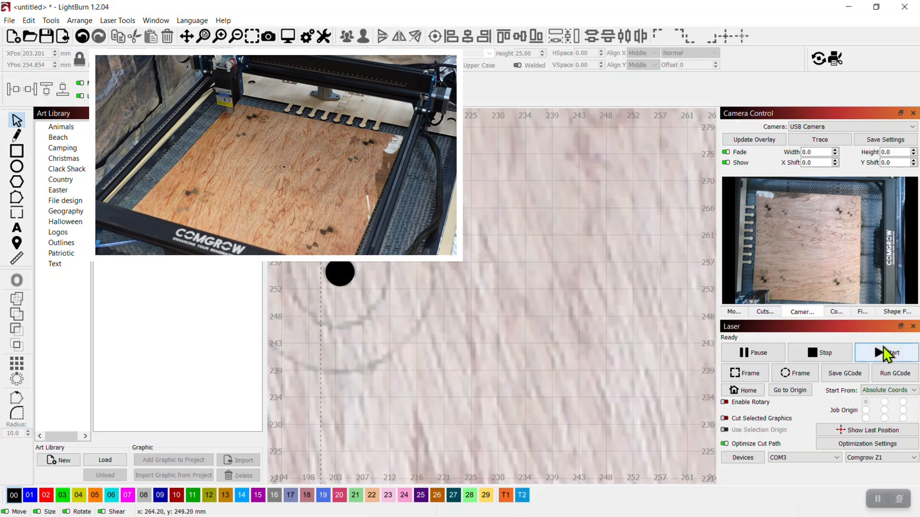
left_click(887, 353)
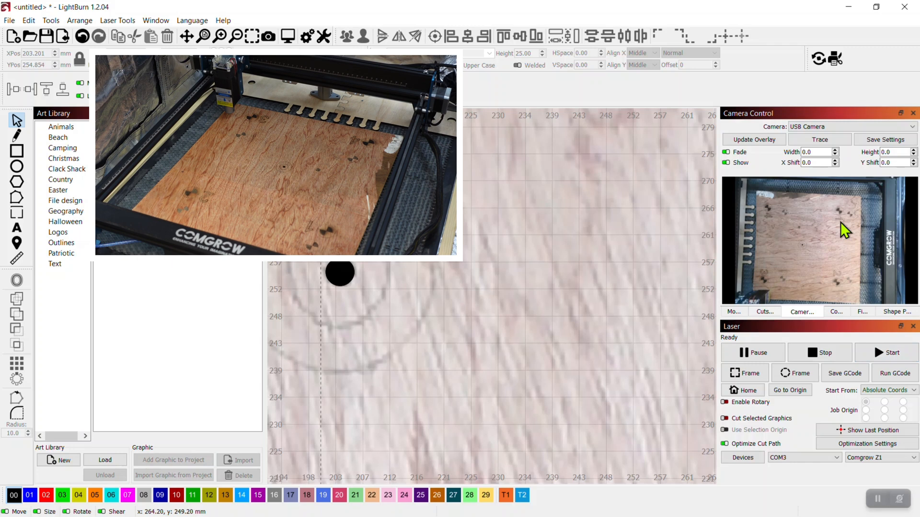
mouse_move(754, 139)
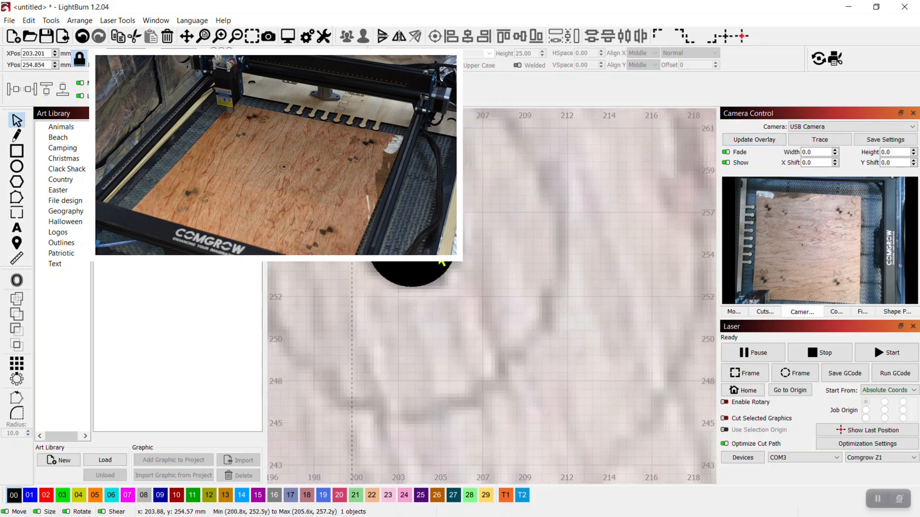
Step: Burn the dot at about X 213, Y 254, refresh the overlay, and move it below
left_click_drag(411, 264, 607, 311)
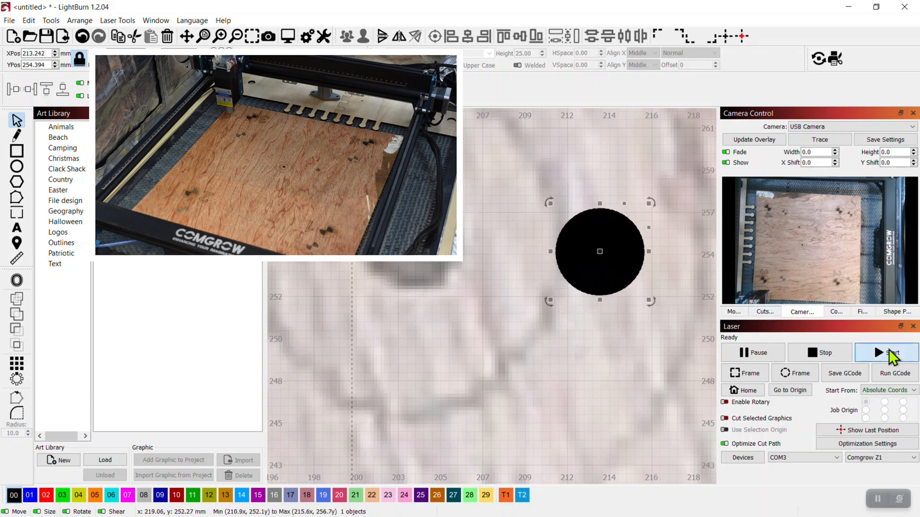
left_click(886, 352)
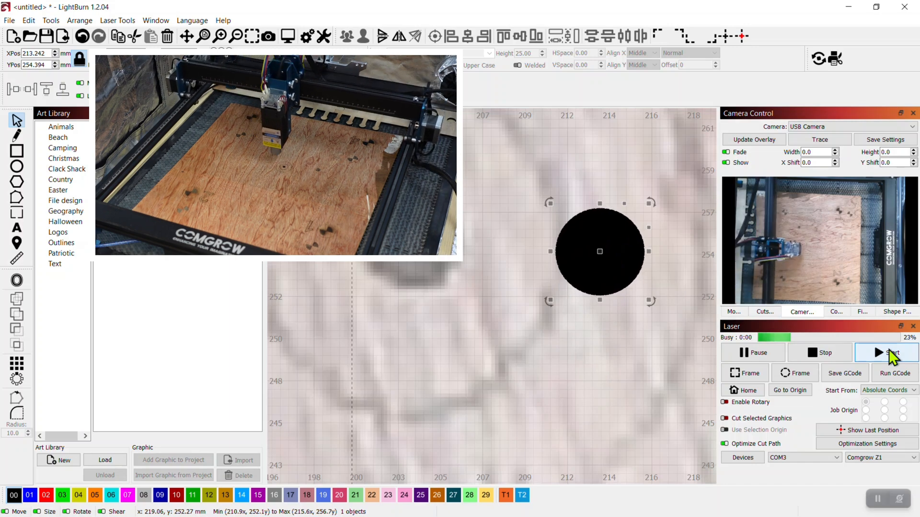
left_click(886, 352)
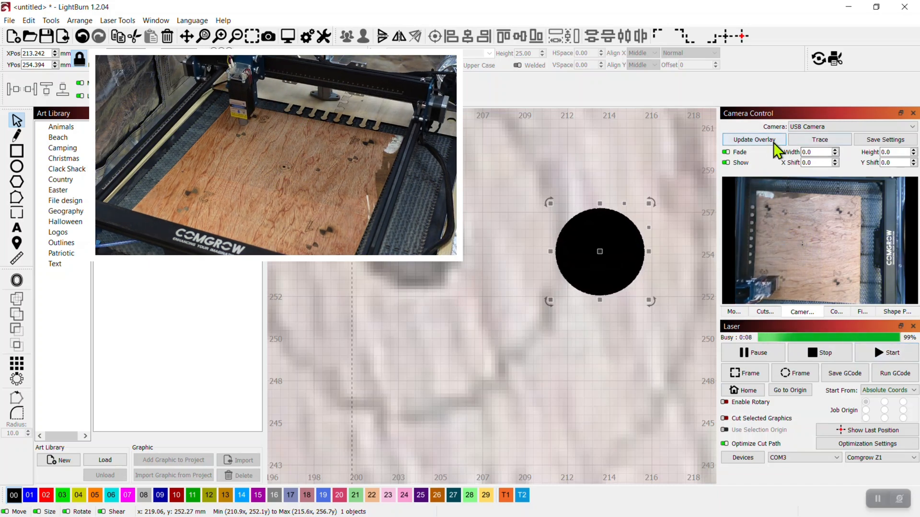
left_click(753, 139)
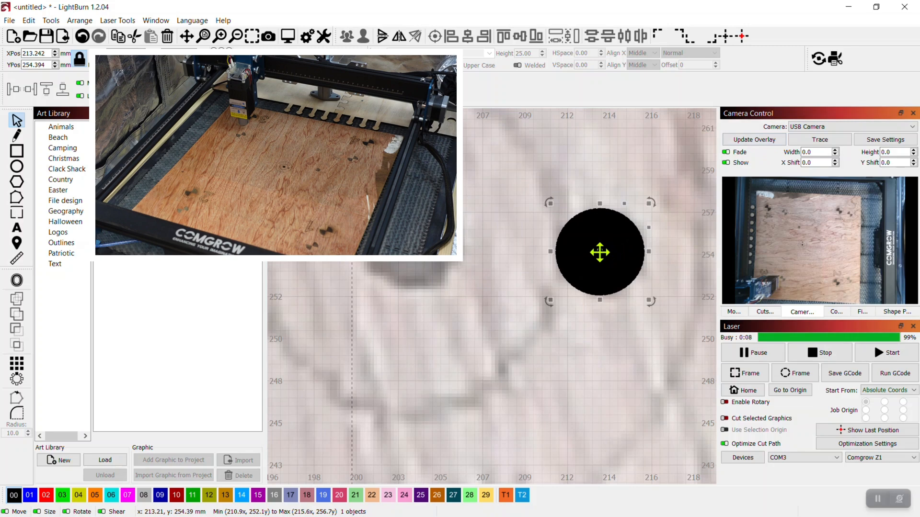
left_click_drag(599, 252, 493, 300)
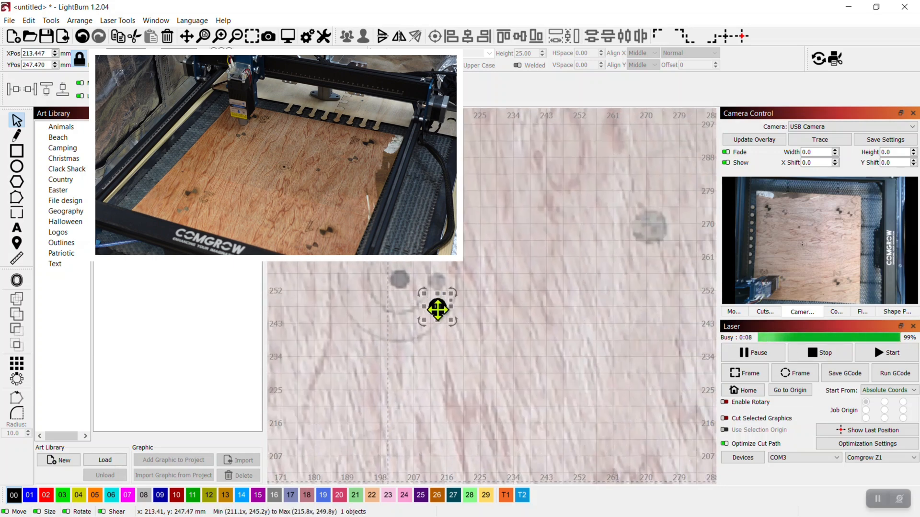
Step: Move the dot near X 352, Y 247, set layer speed to 50 mm/s, and stop the job
scroll("down", 3)
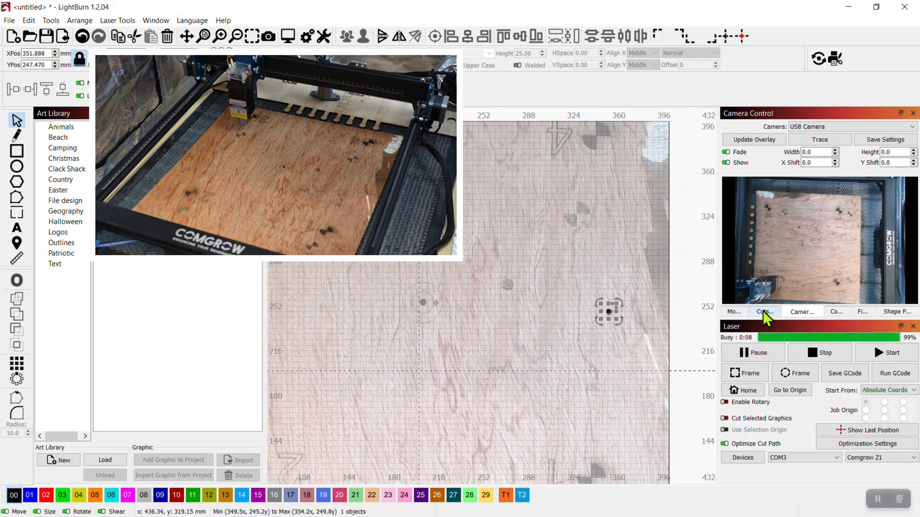
left_click(764, 312)
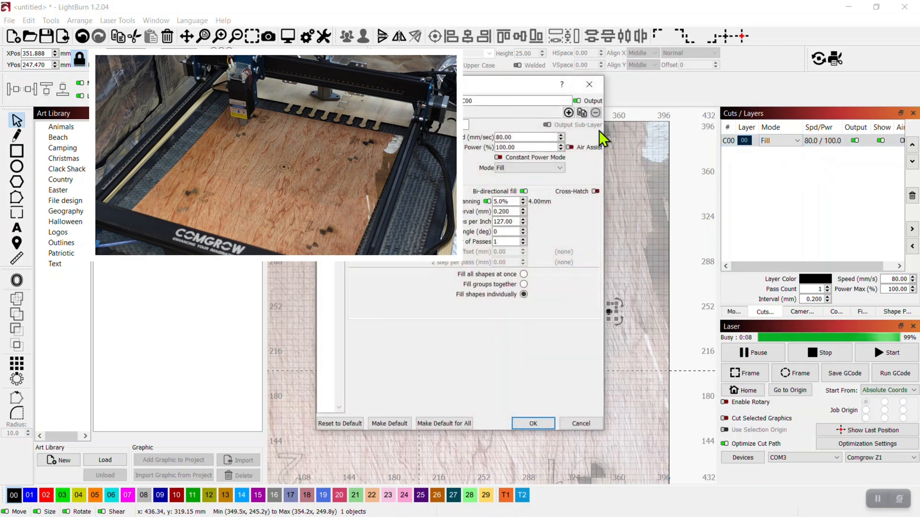
type("50")
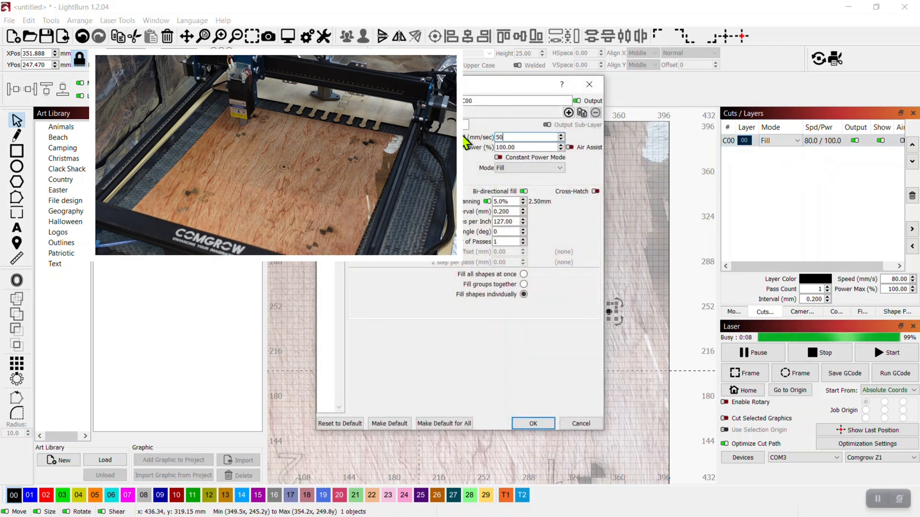
left_click(531, 423)
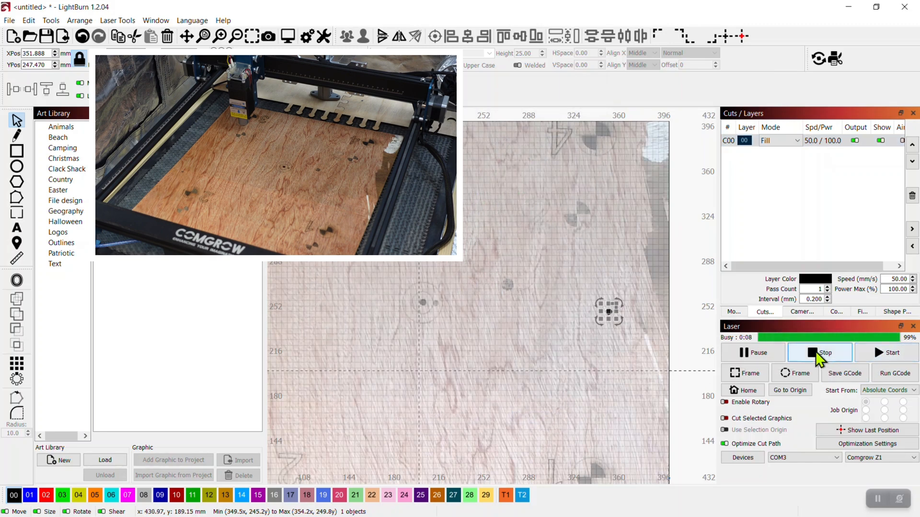
left_click(824, 353)
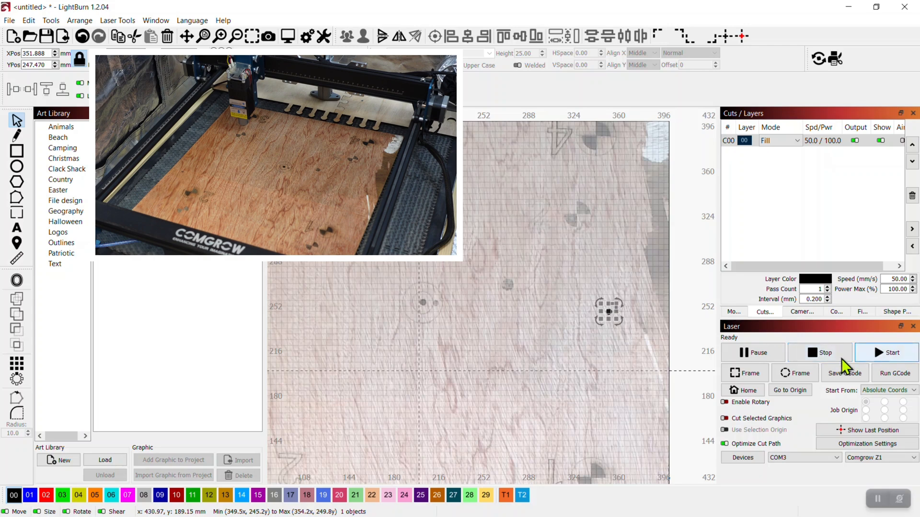
Step: Burn the dot at 50 mm/s at its new spot, with Camera Control shown
left_click(789, 390)
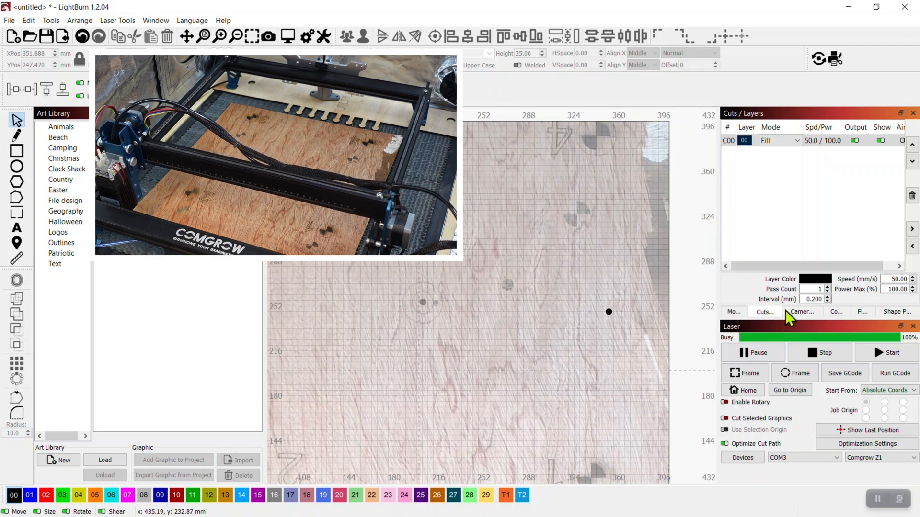
left_click(889, 352)
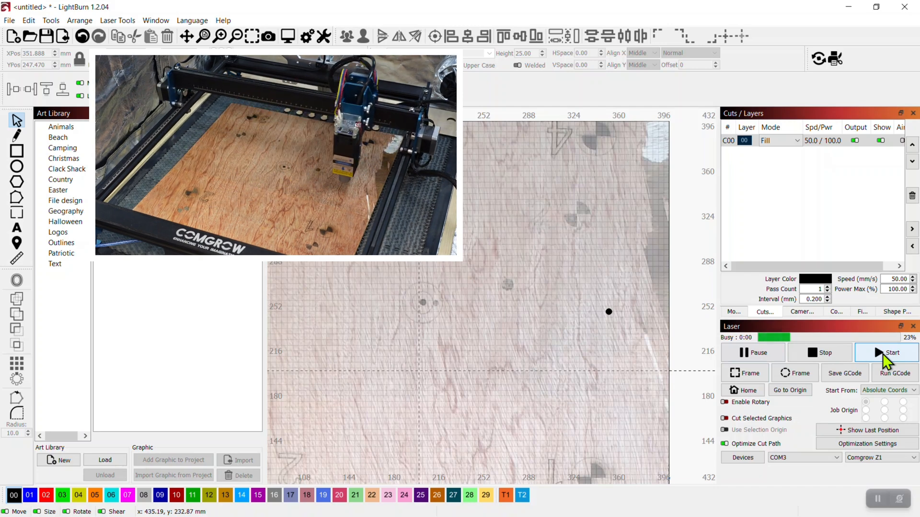
left_click(892, 353)
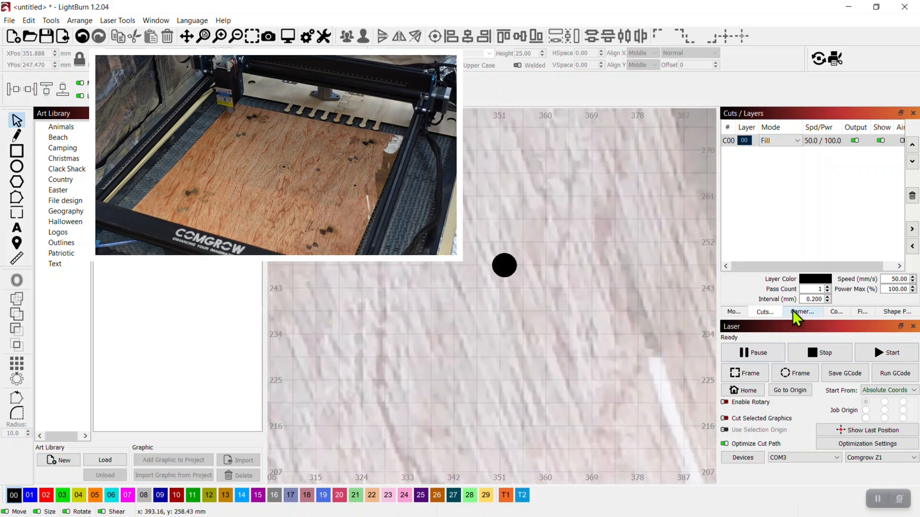
left_click(803, 311)
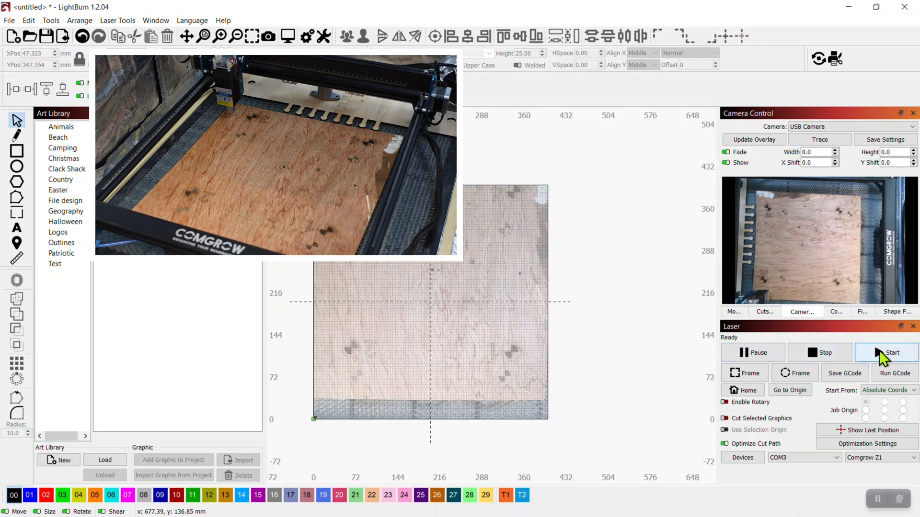
Step: Send the dot to the laser and refresh the camera overlay of the plywood
left_click(891, 352)
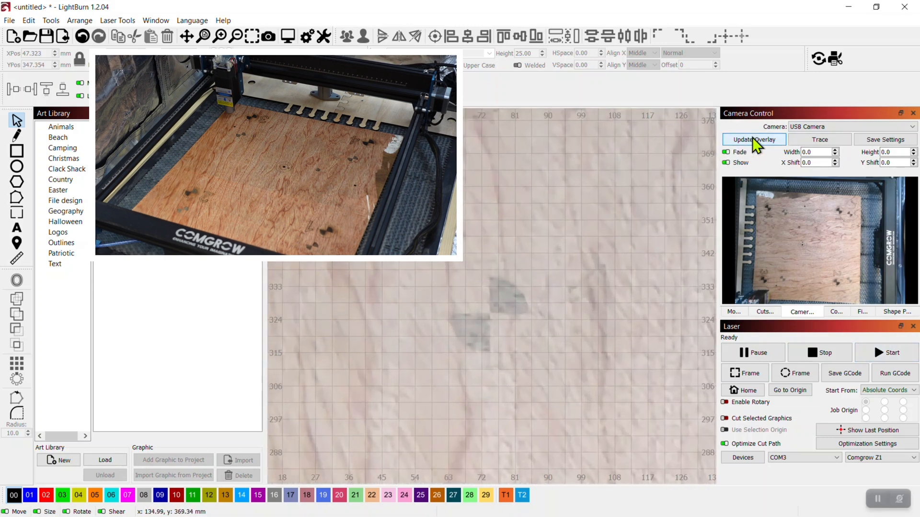
left_click(754, 139)
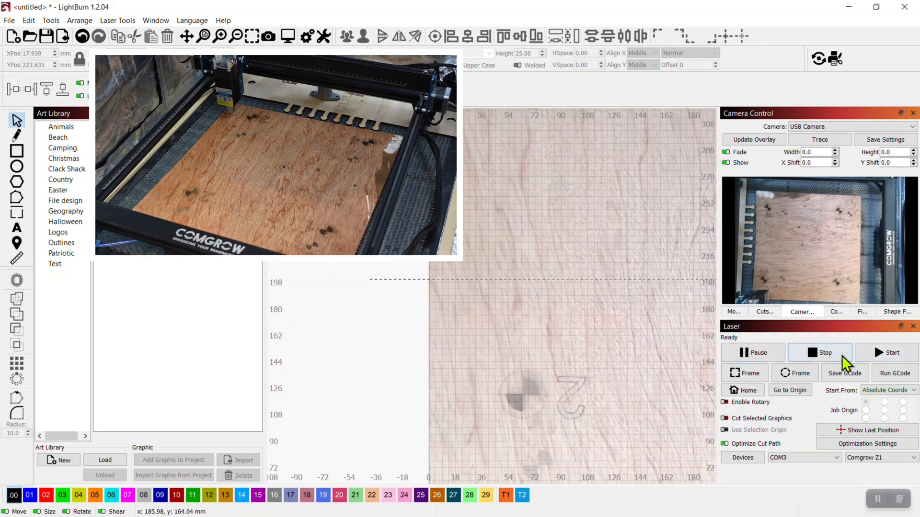
Step: Start the job on the laser and let it finish
left_click(888, 352)
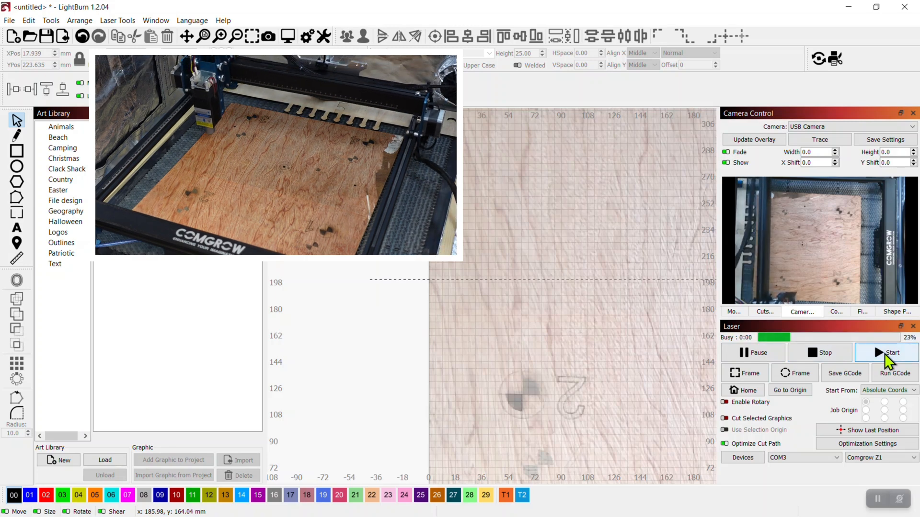
left_click(887, 353)
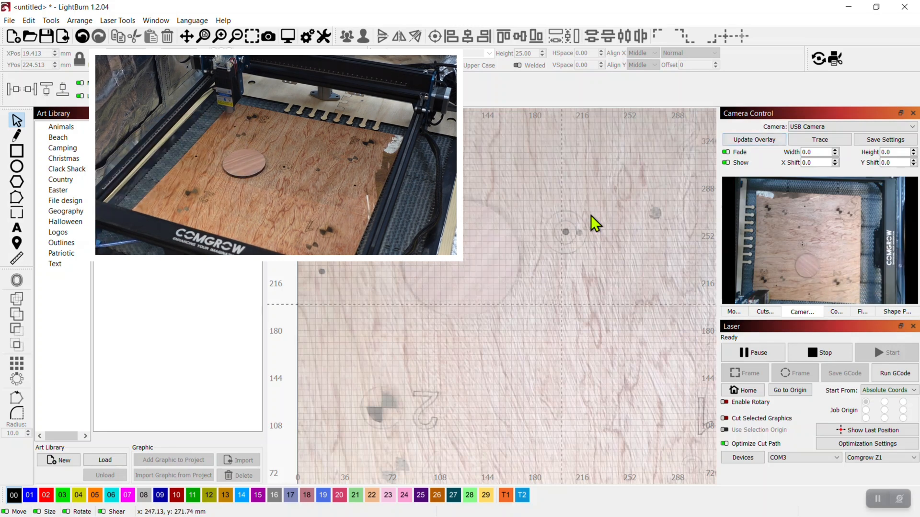
Step: Draw a circle on the blue 01 layer, resize it, and move it over the disc
left_click(16, 167)
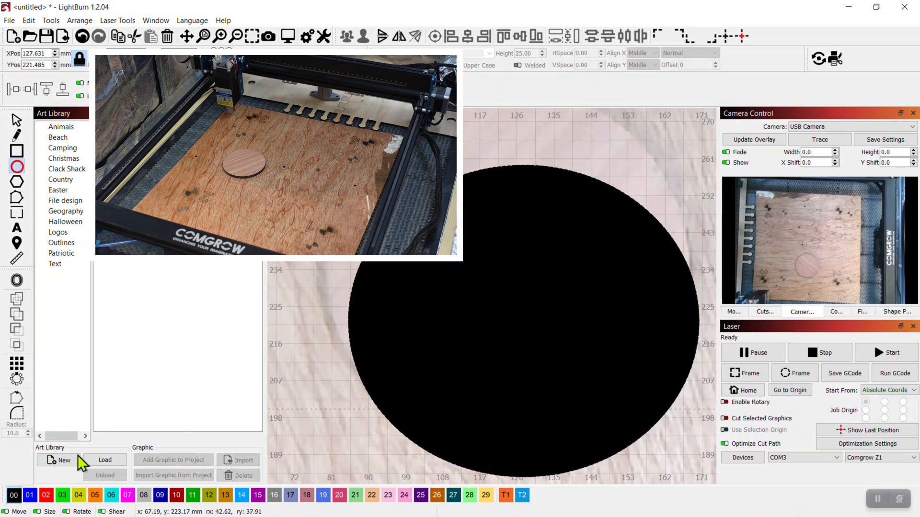
left_click(29, 496)
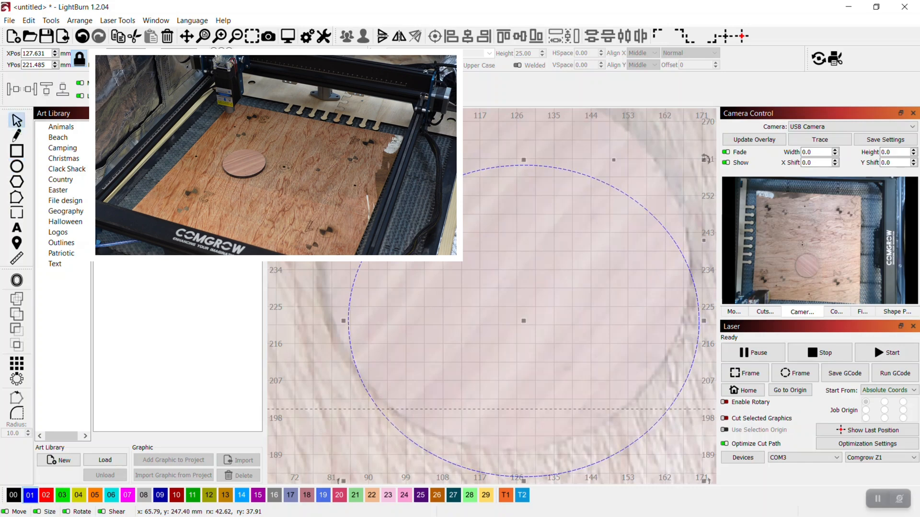
left_click(505, 317)
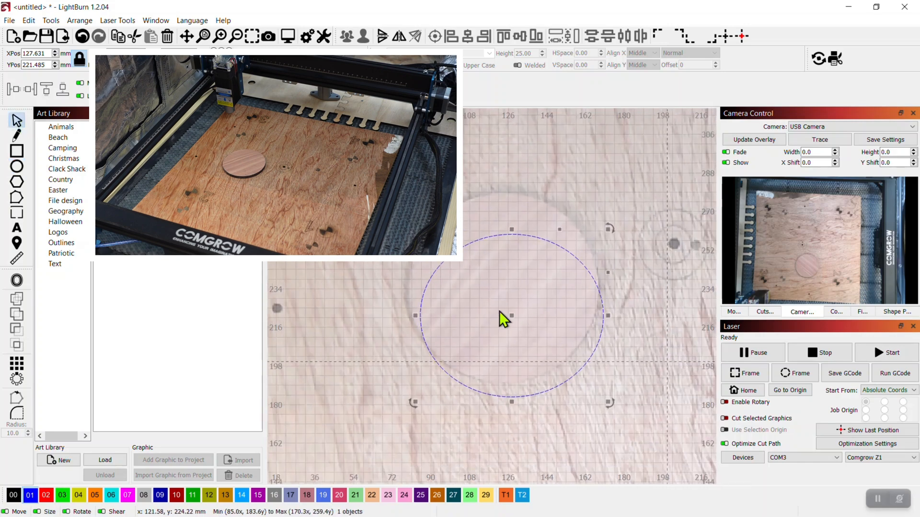
left_click_drag(505, 317, 503, 277)
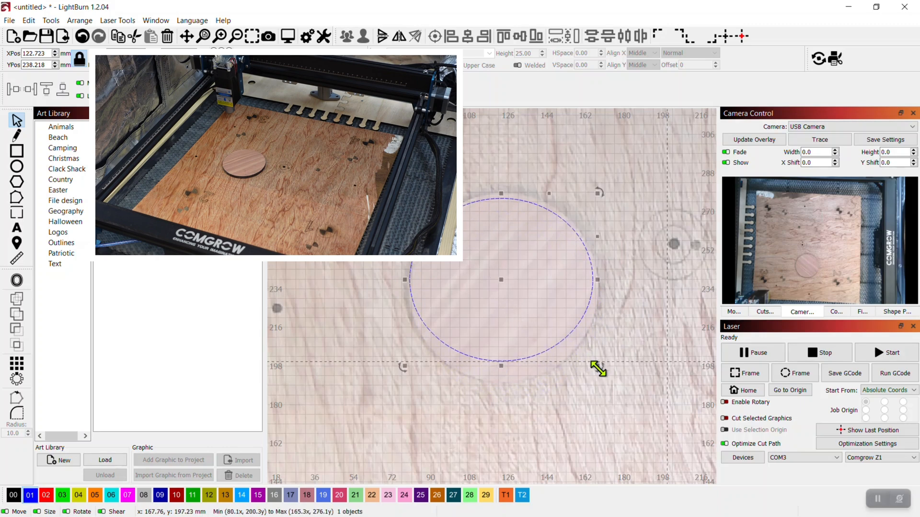
left_click_drag(597, 369, 607, 385)
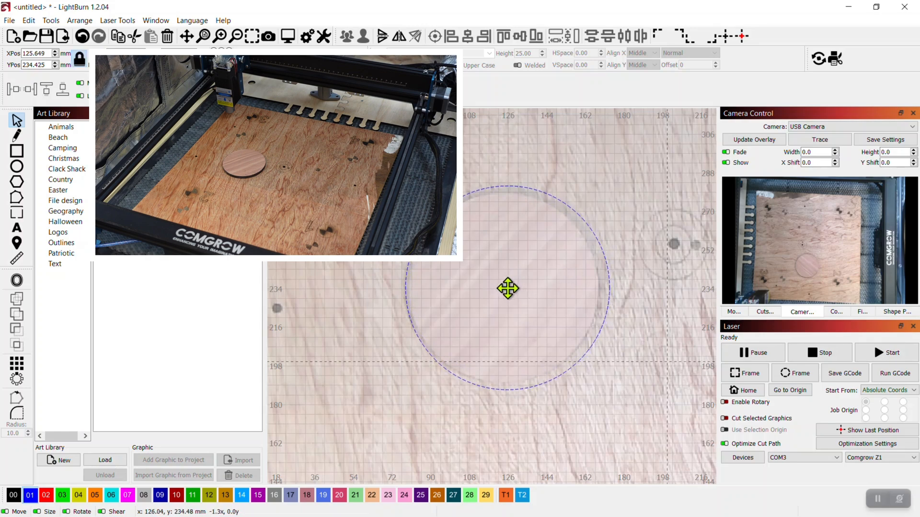
left_click_drag(509, 287, 505, 288)
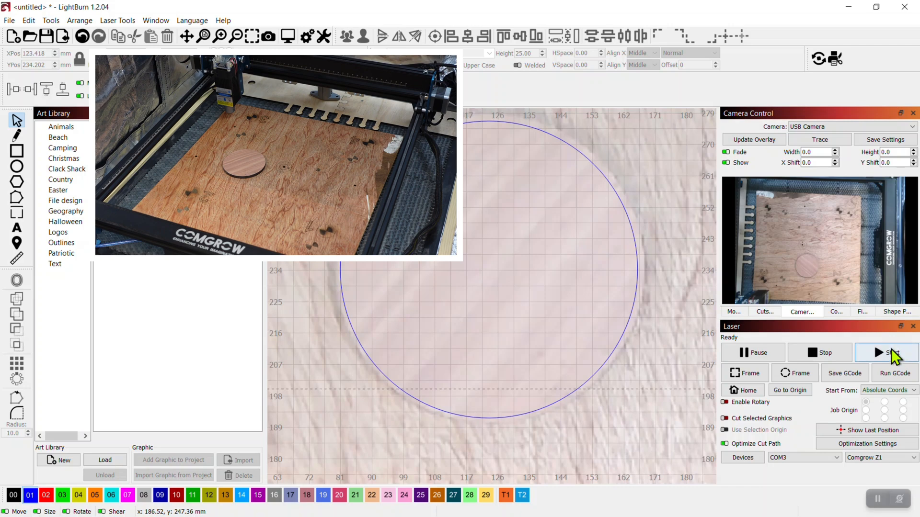
mouse_move(891, 355)
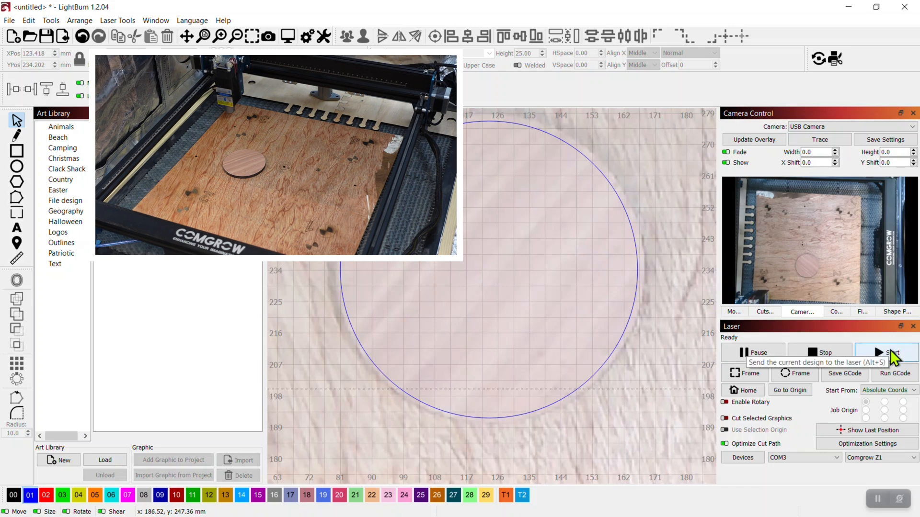
Step: Cut the disc-outline circle on the laser and refresh the camera overlay twice
left_click(887, 353)
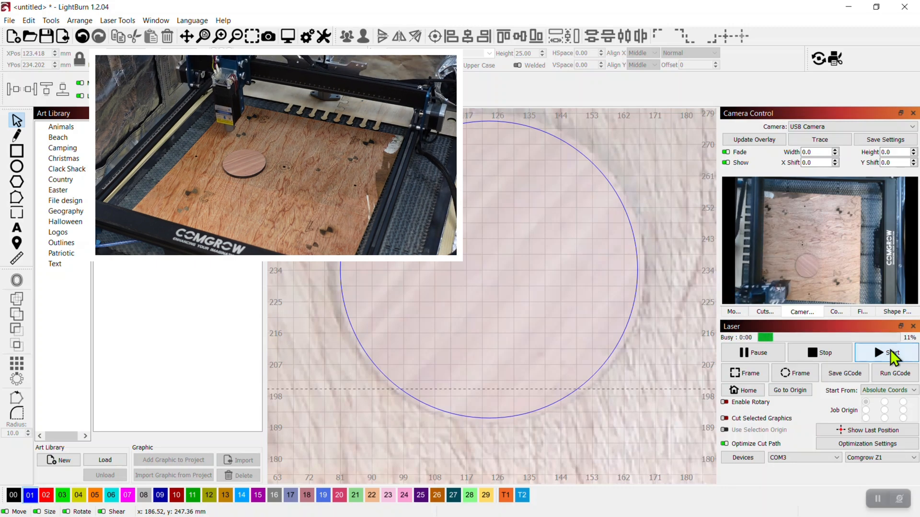
left_click(885, 353)
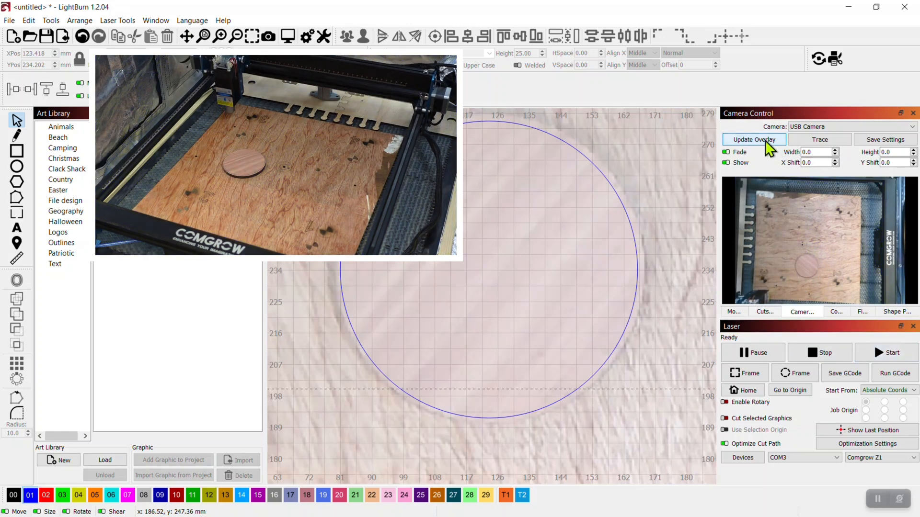
left_click(753, 139)
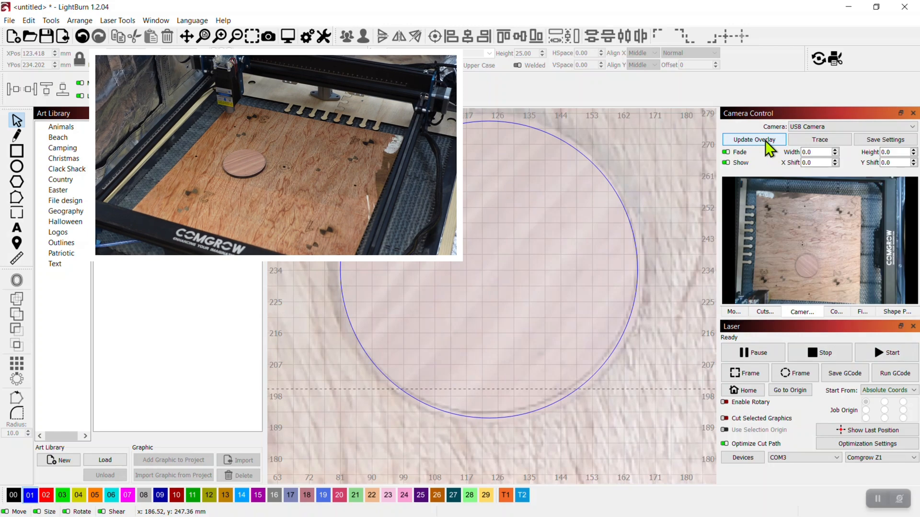
left_click(754, 139)
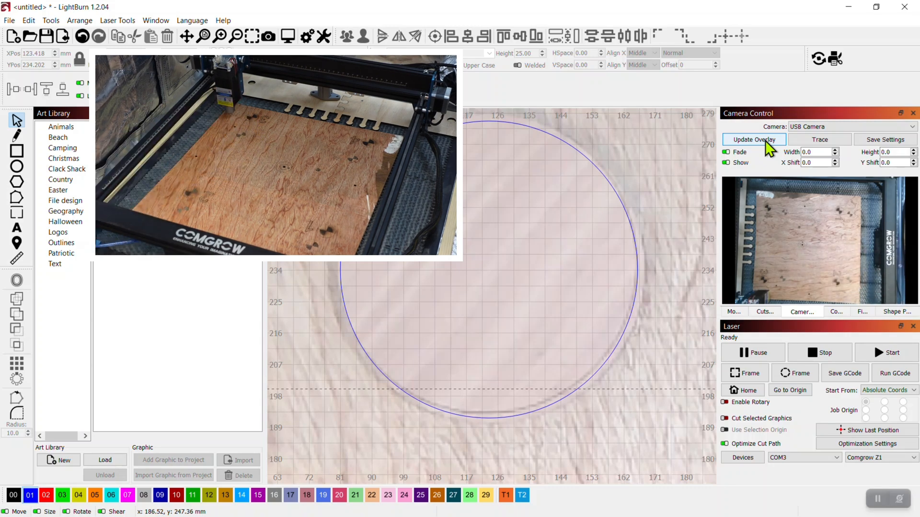